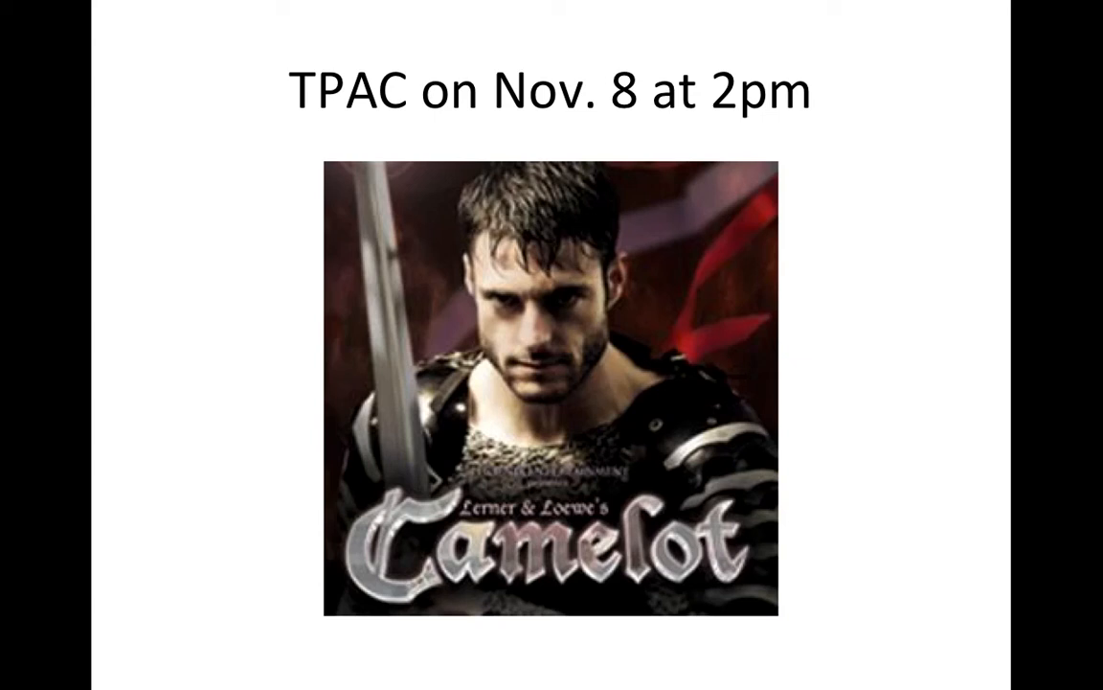
- Advance the slideshow from the TPAC Camelot slide to the 'Discussion Board Conduct' slide
key(Right)
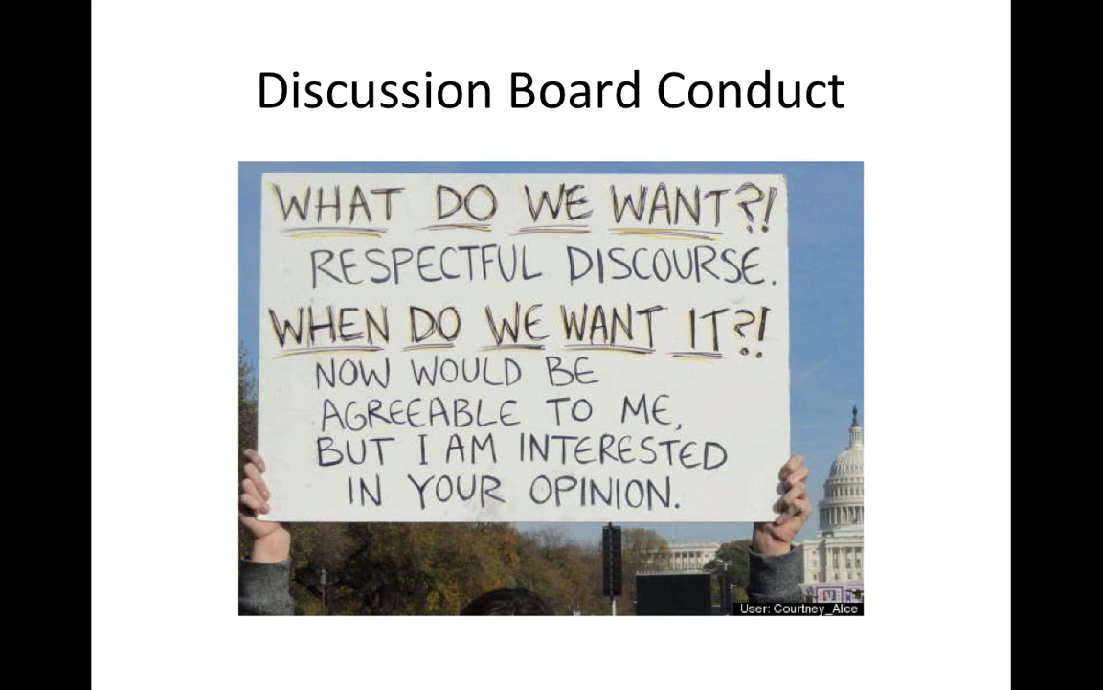